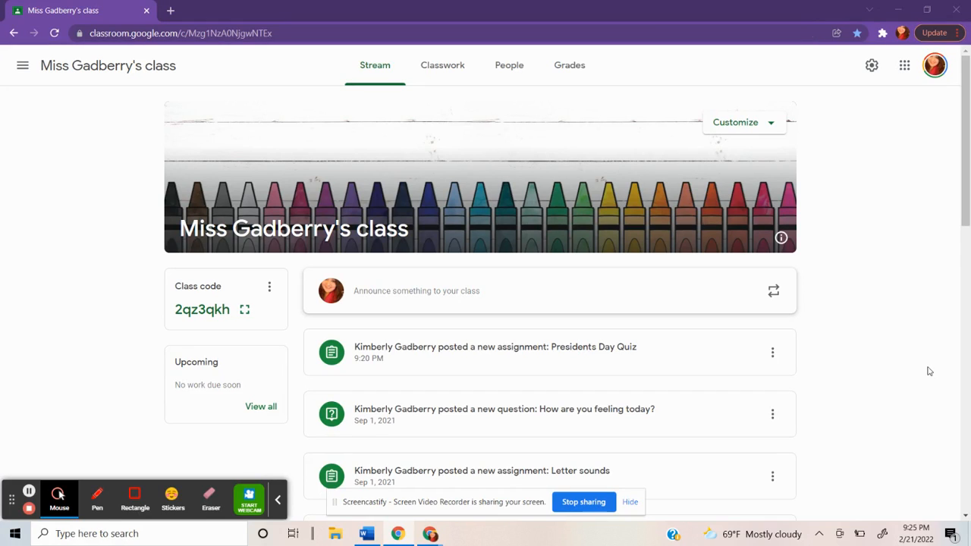
mouse_move(226, 126)
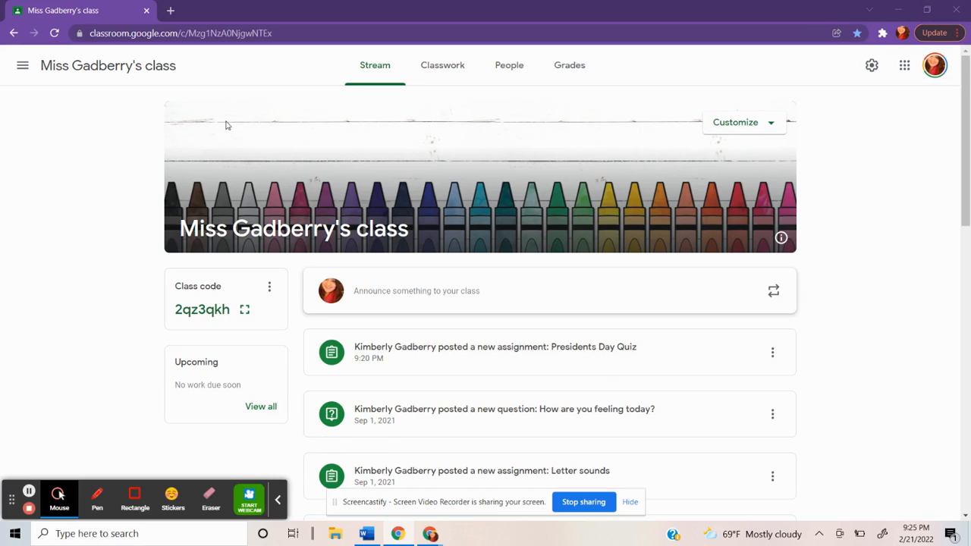
mouse_move(493, 206)
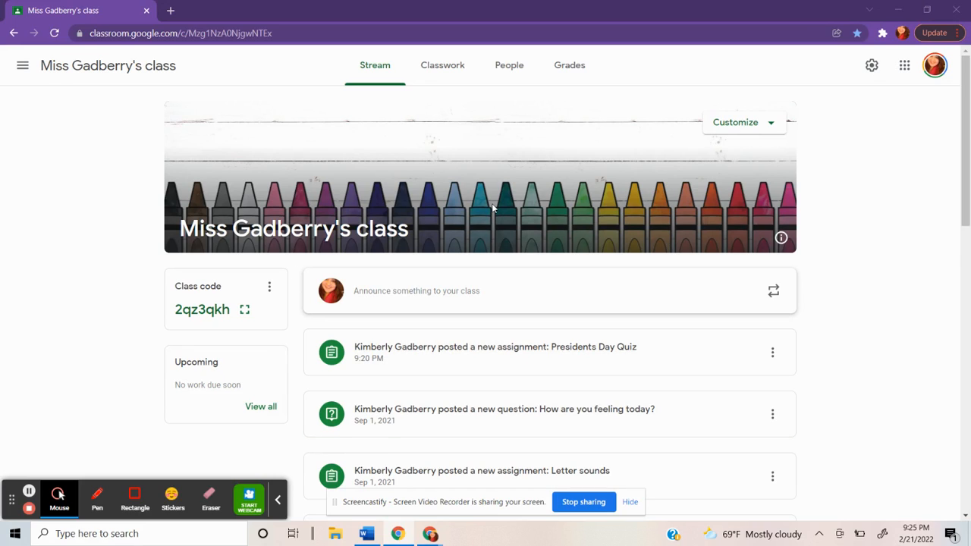
mouse_move(436, 77)
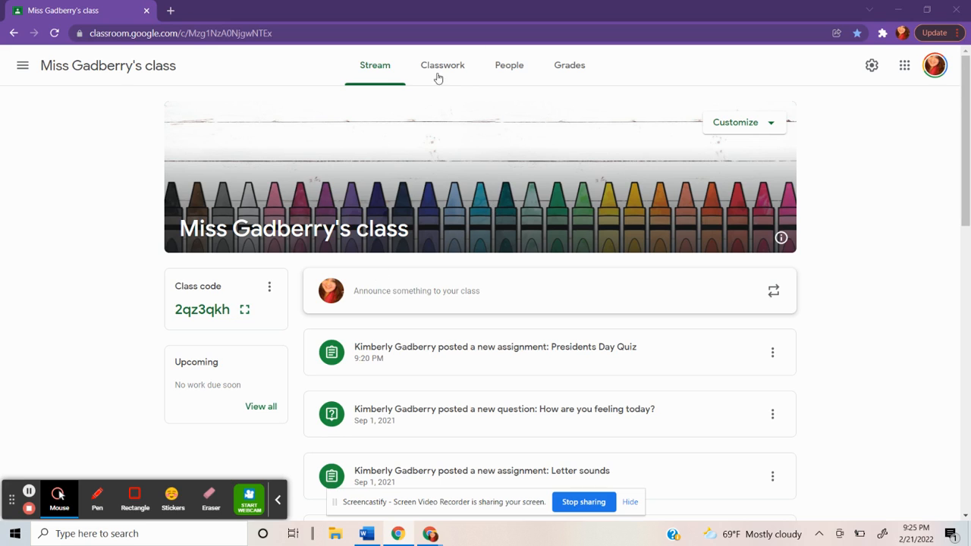
From the Classwork page, choose Quiz assignment from the Create post options
click(442, 65)
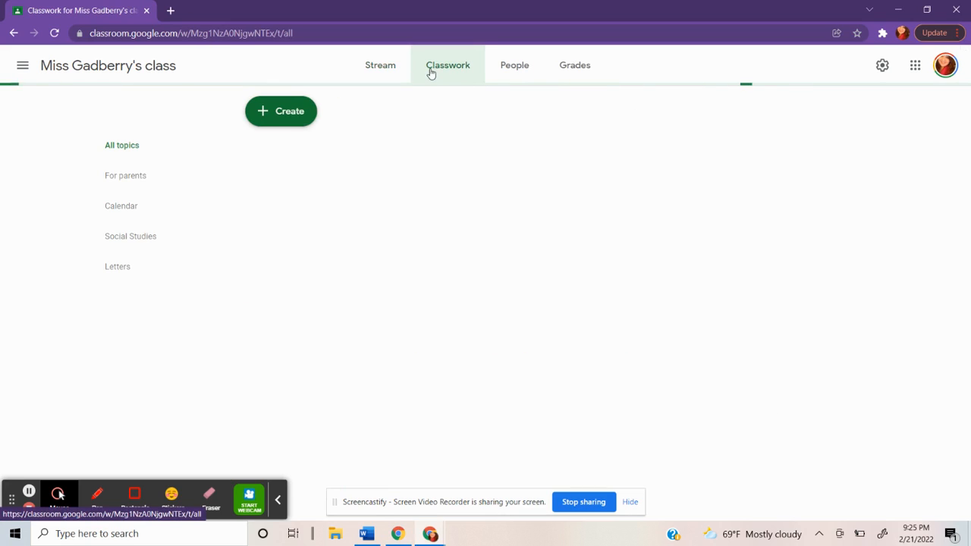
click(447, 64)
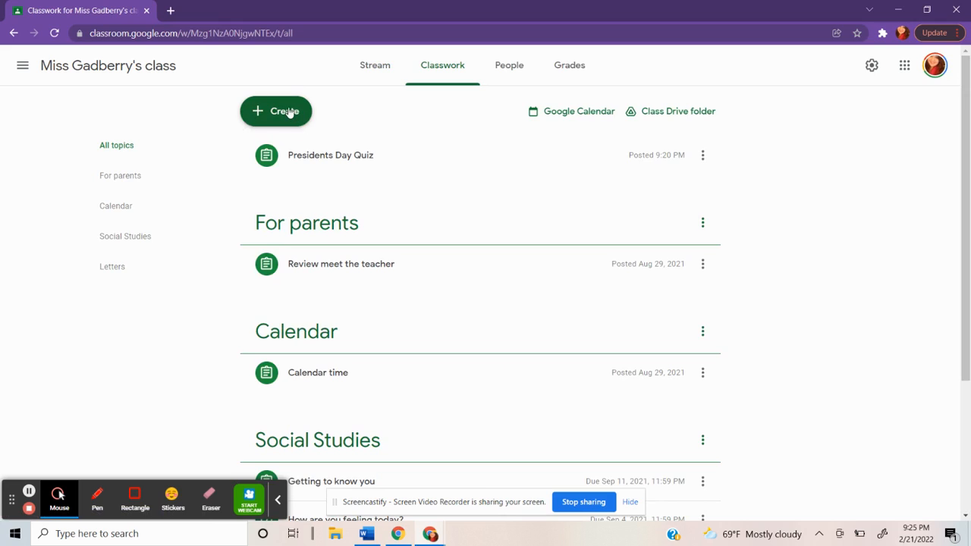
click(276, 111)
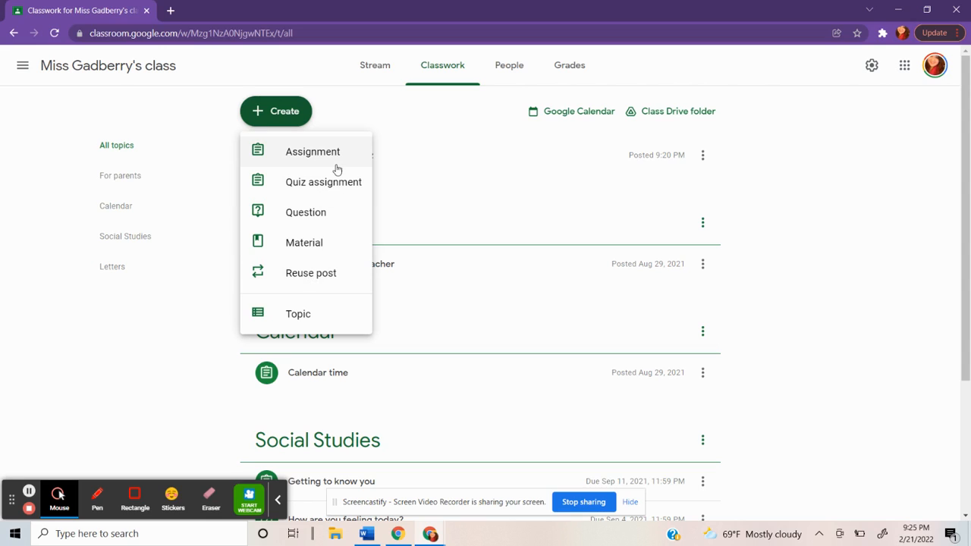
mouse_move(334, 194)
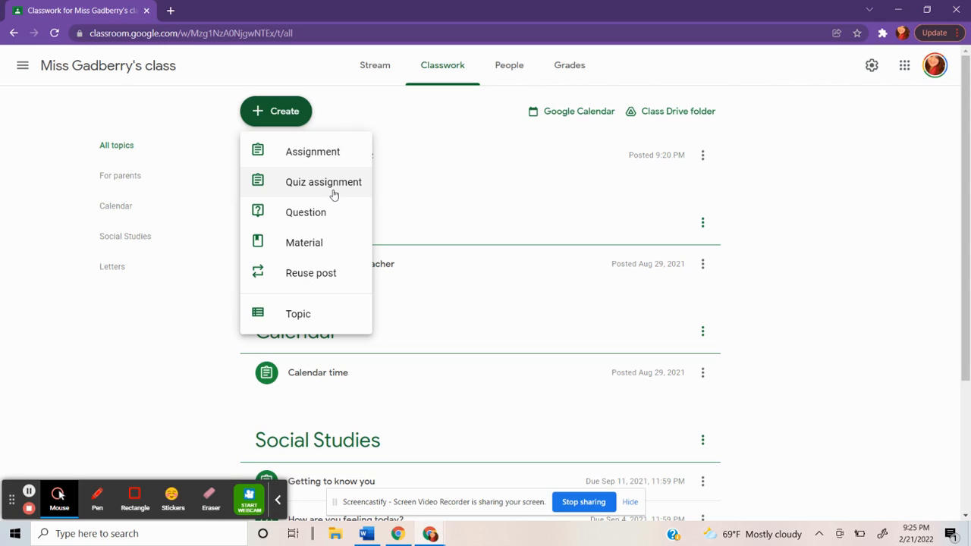
click(333, 191)
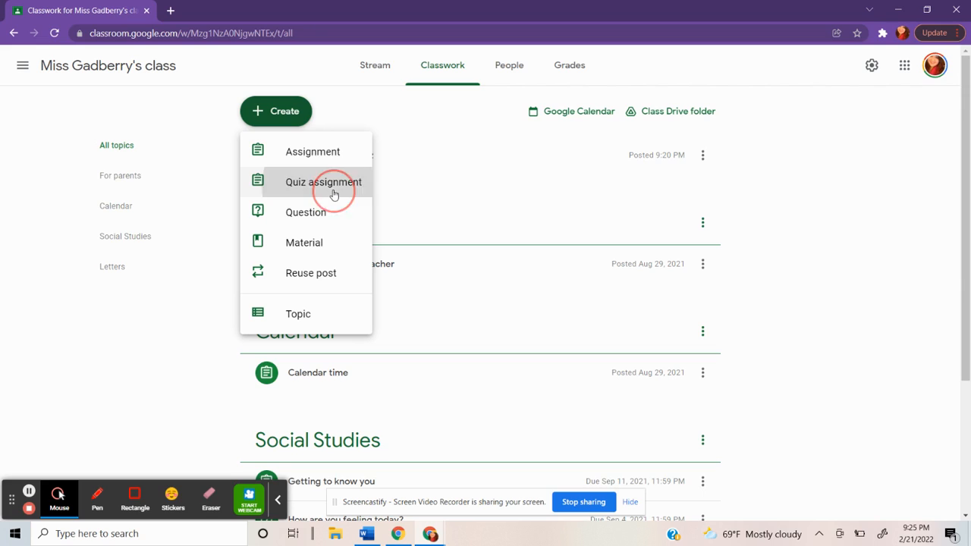
Title the quiz assignment 'Presidents Day' with instructions 'Complete this quiz.'
click(323, 182)
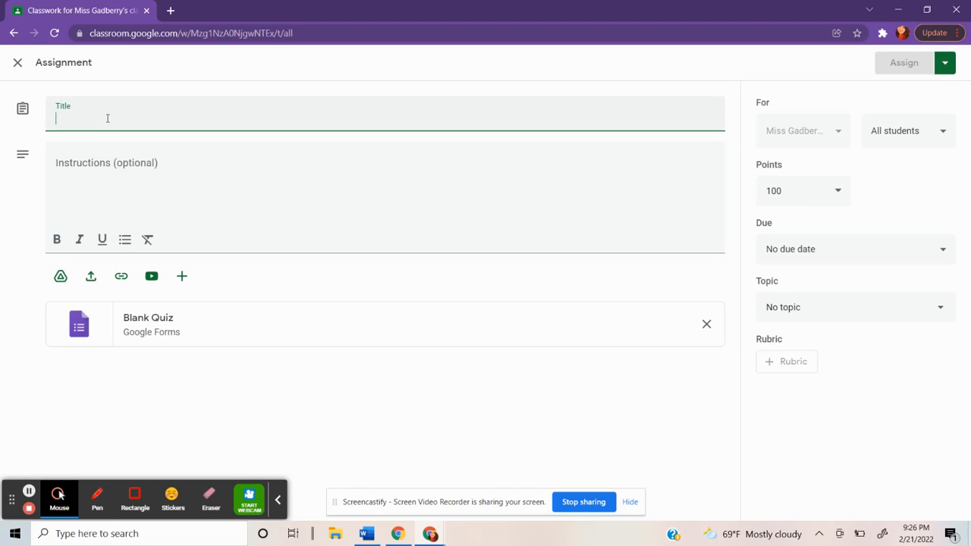
text(Presidents)
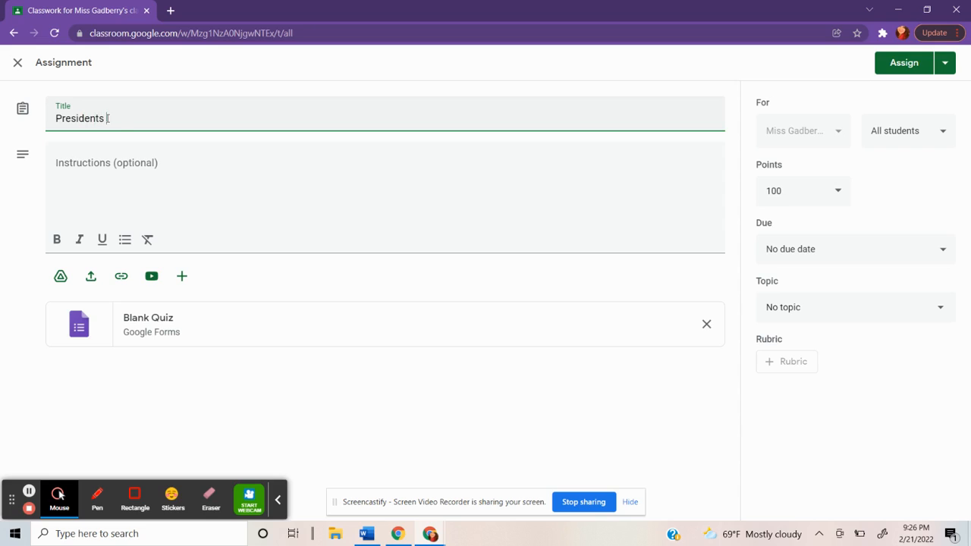
click(129, 163)
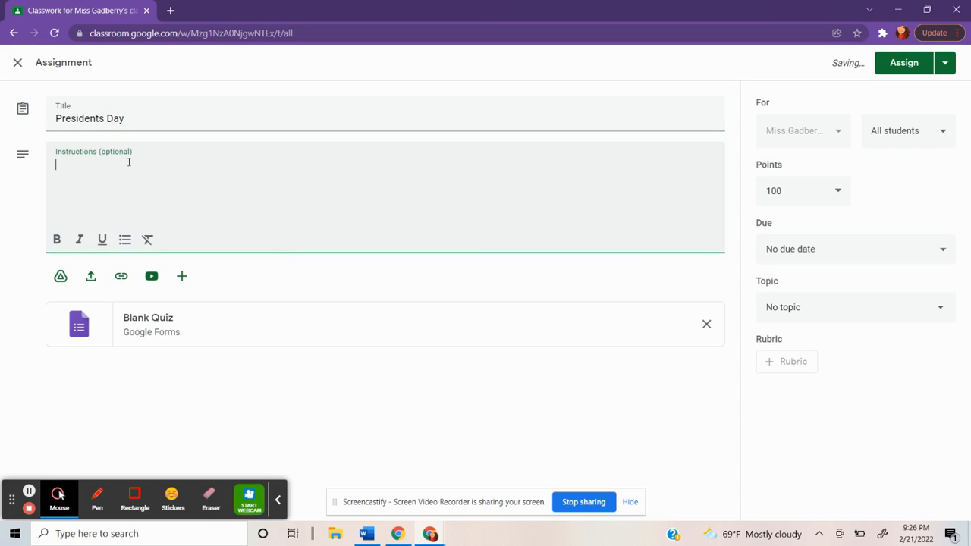
text(Complete this quiz.)
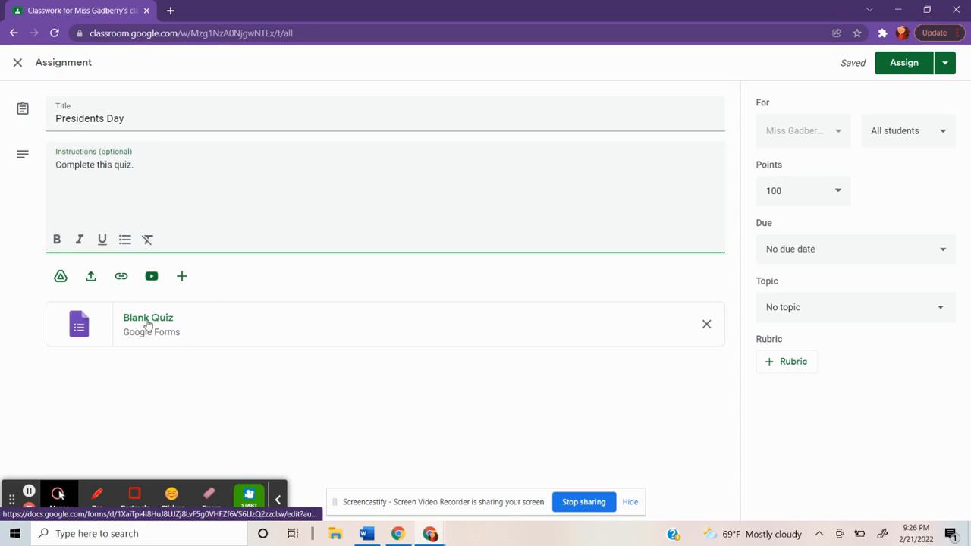
Rename the attached blank form 'Presidents Day quiz' and select its first question
click(147, 319)
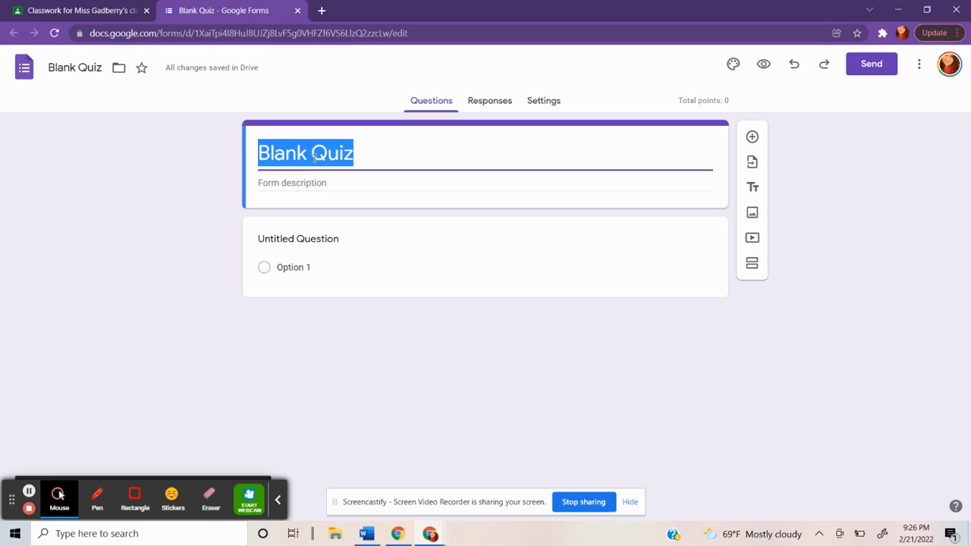
text(Presidents Day)
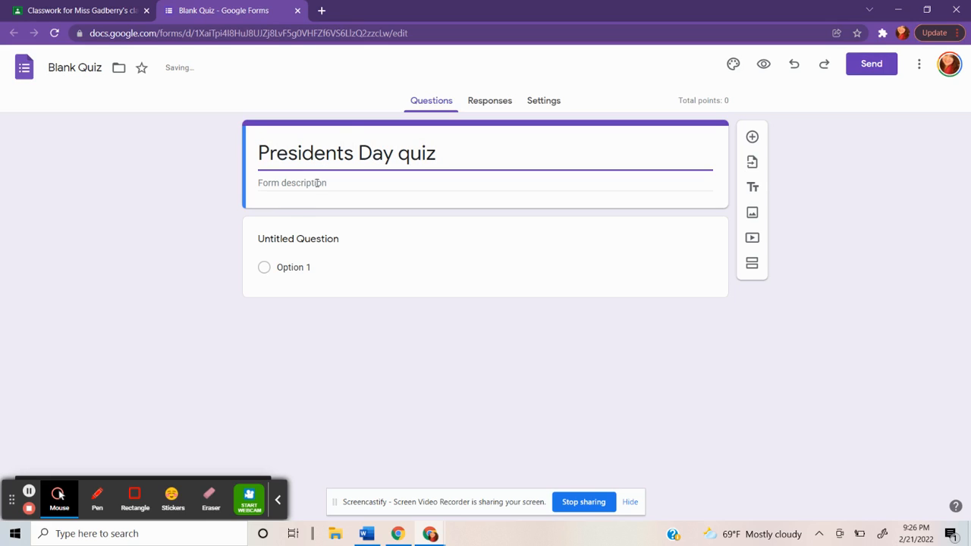
click(297, 238)
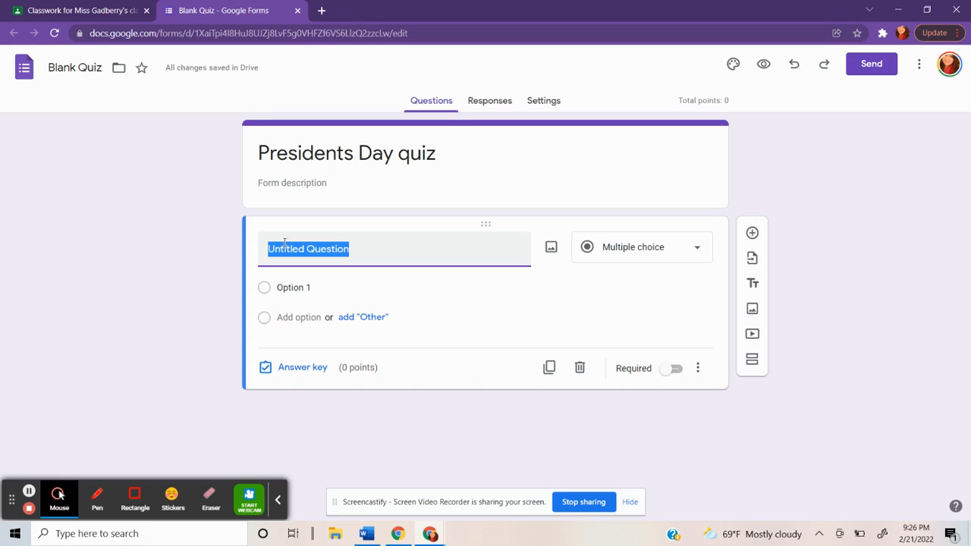
Write the true-or-false statement that Presidents Day is celebrated the third Monday in February
text(True or False:)
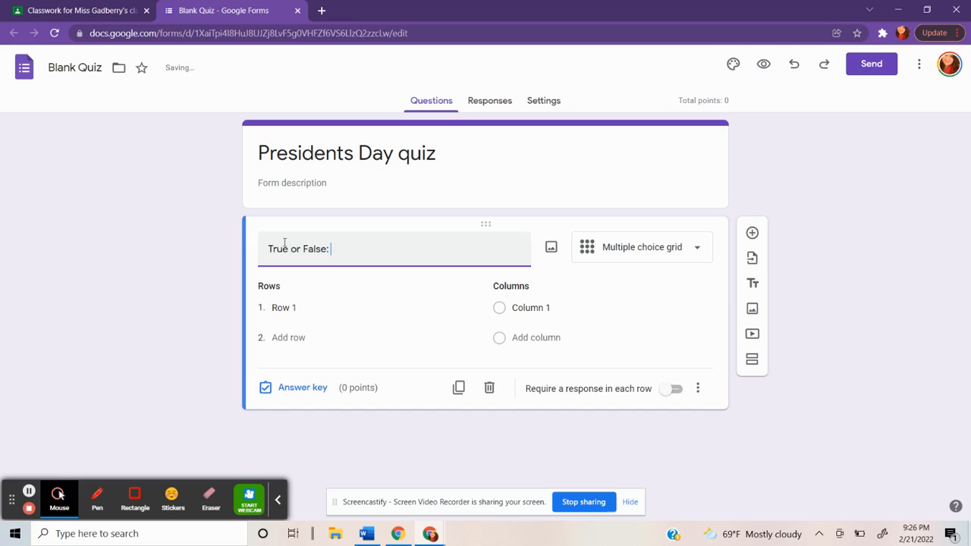
text(Presidents Day is always)
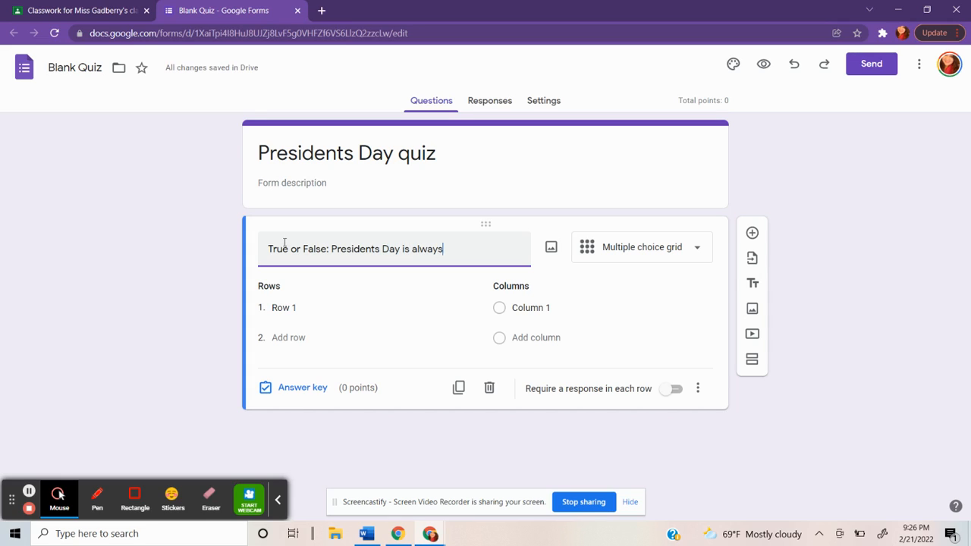
text(celebrated on the third M)
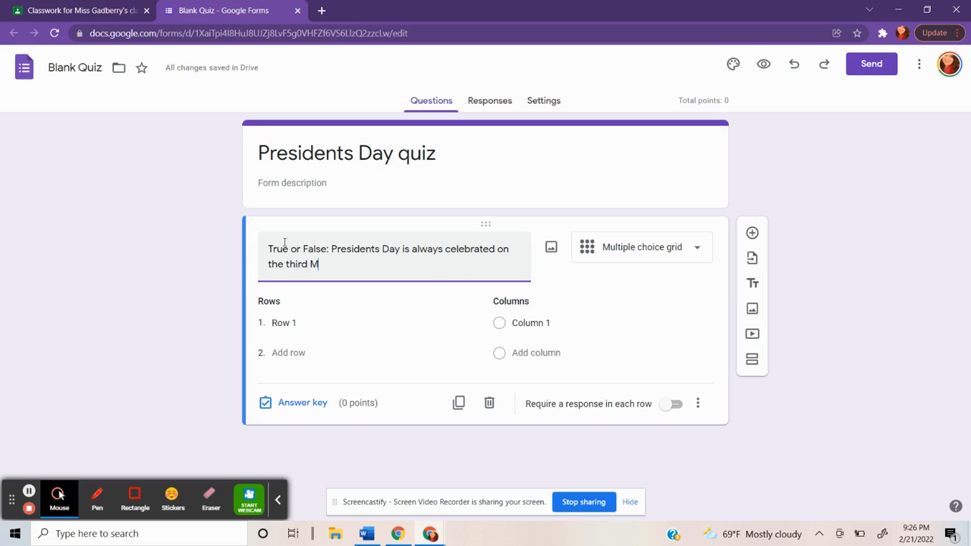
text(onday in February.)
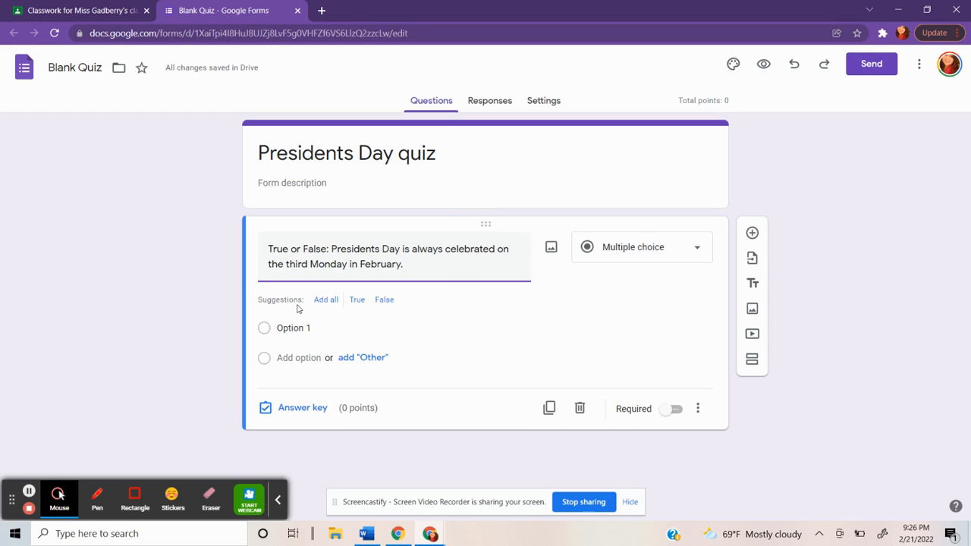
mouse_move(358, 303)
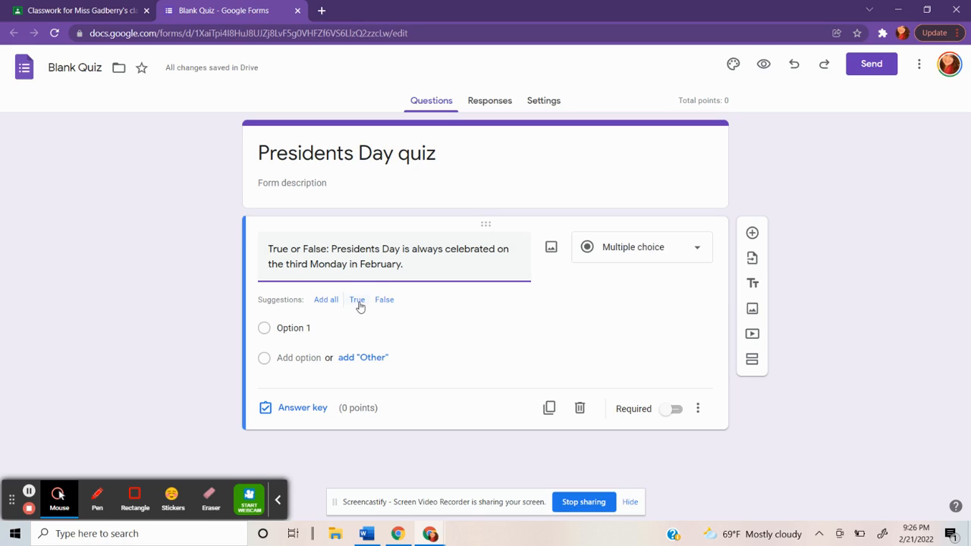
Add True and False answer choices and mark the question required
click(358, 301)
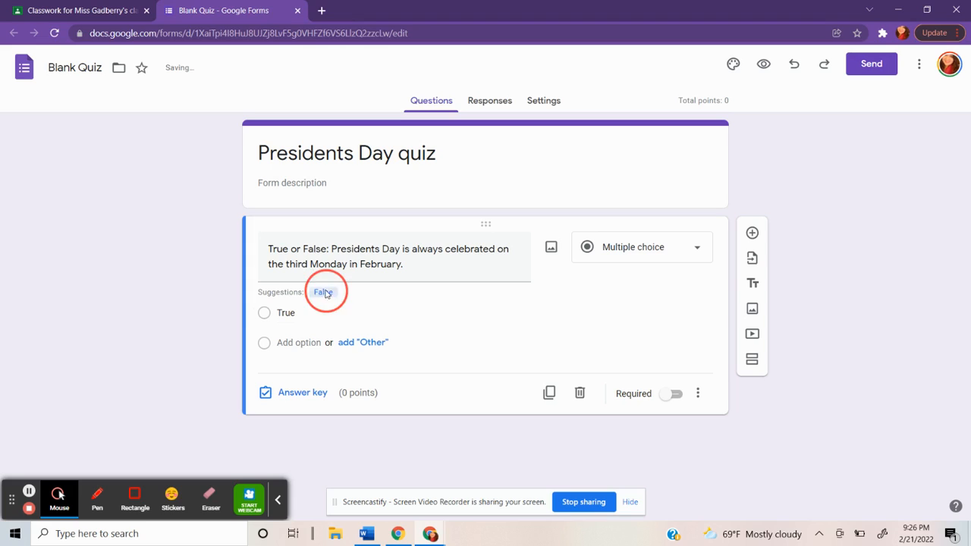
click(321, 292)
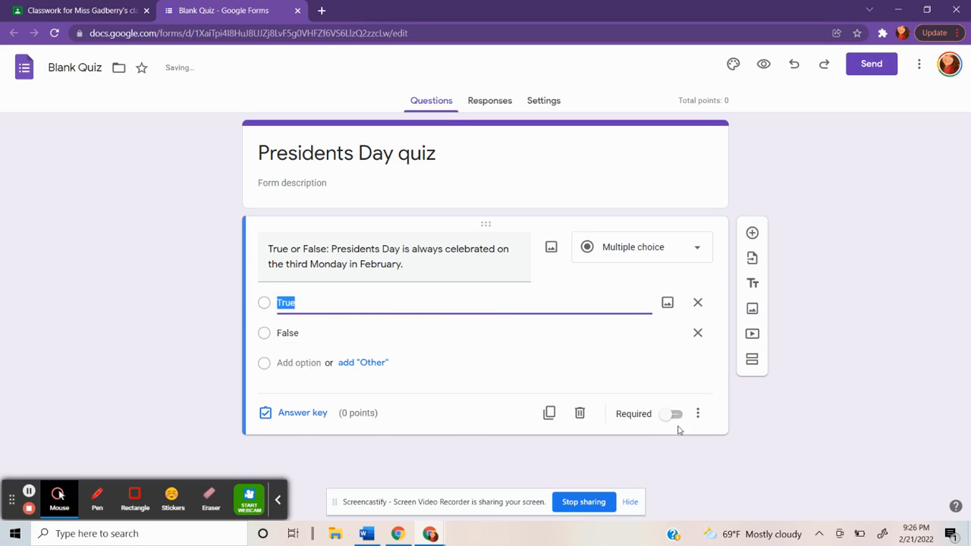
click(672, 414)
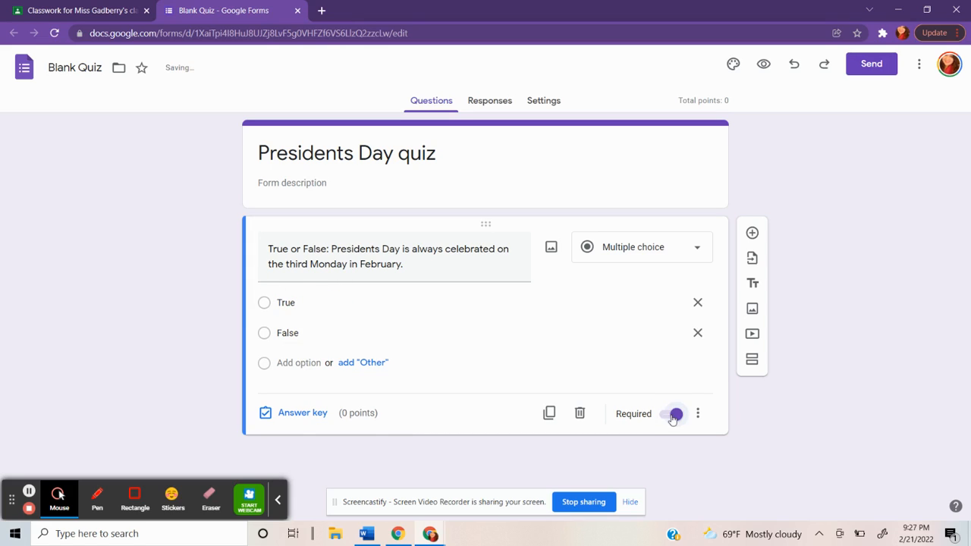
click(675, 412)
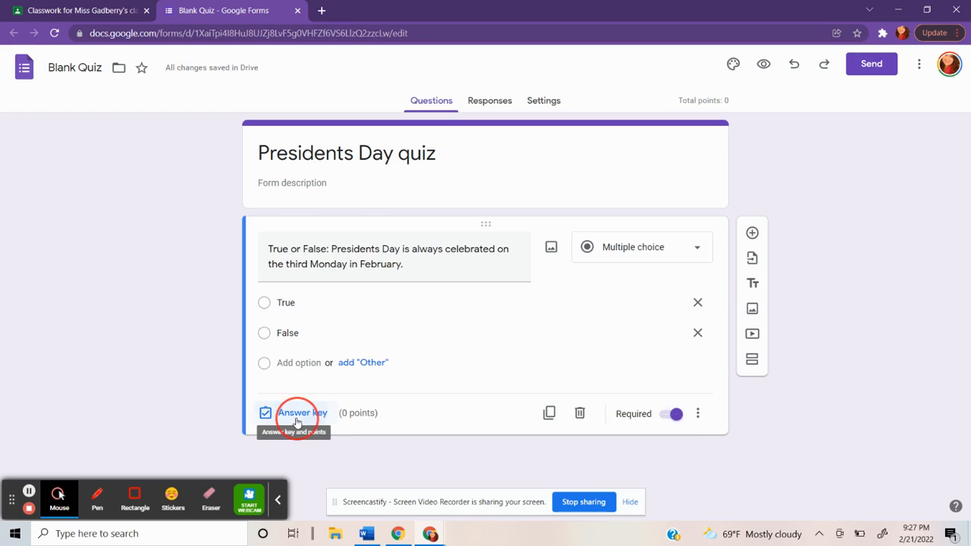
In the answer key, mark True correct and award 100 points
click(304, 413)
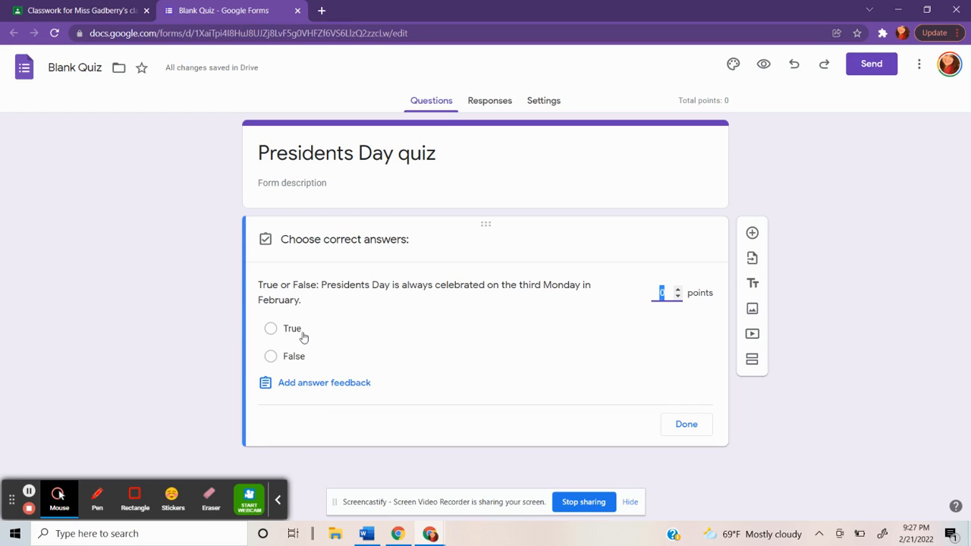
click(270, 328)
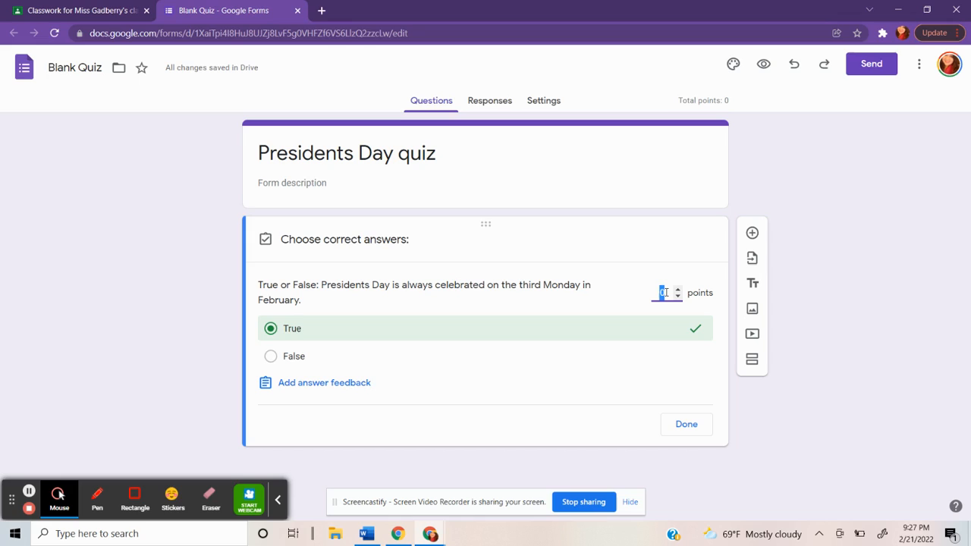
text(100)
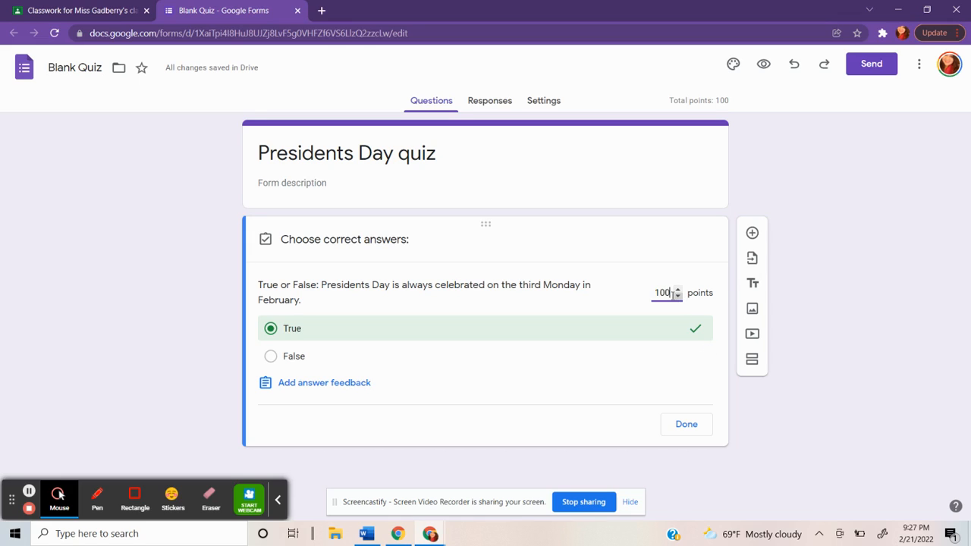
mouse_move(675, 306)
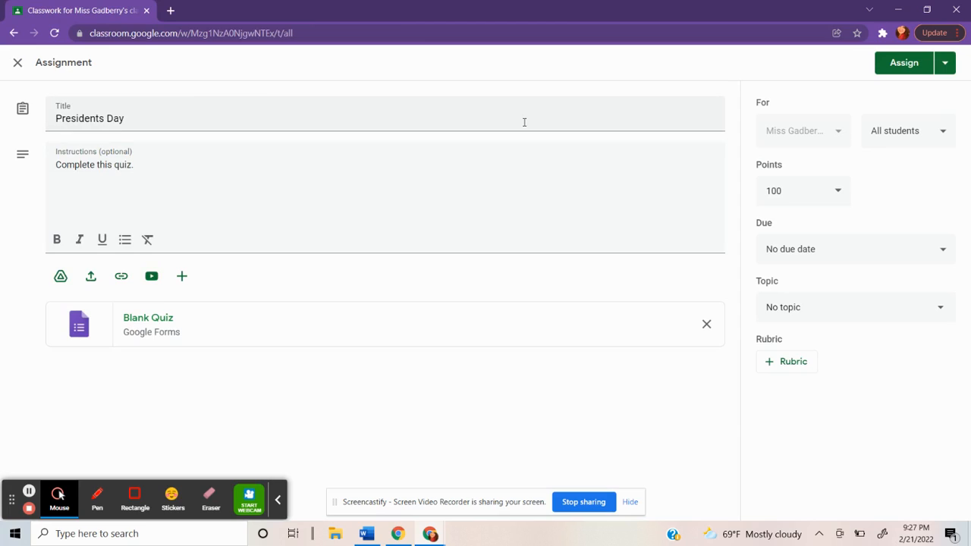
mouse_move(643, 63)
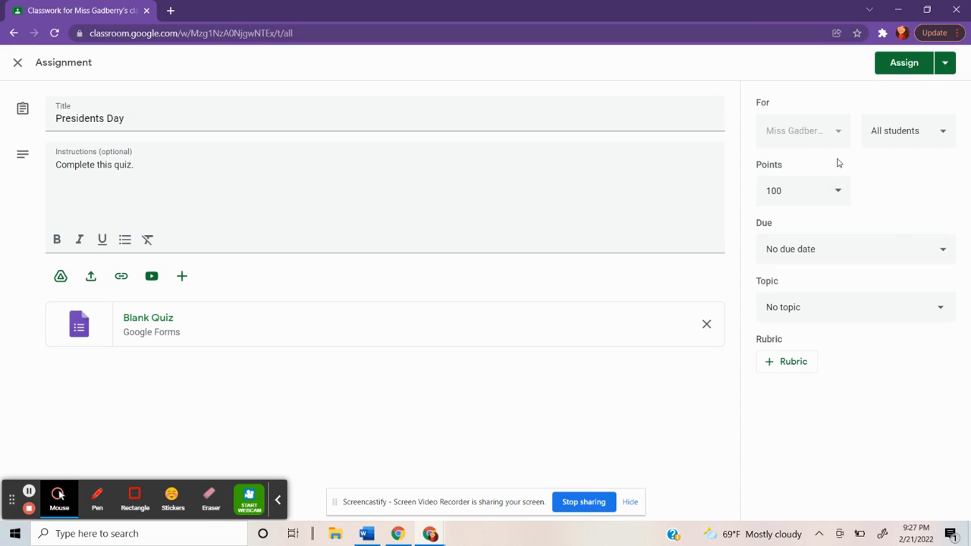
mouse_move(908, 370)
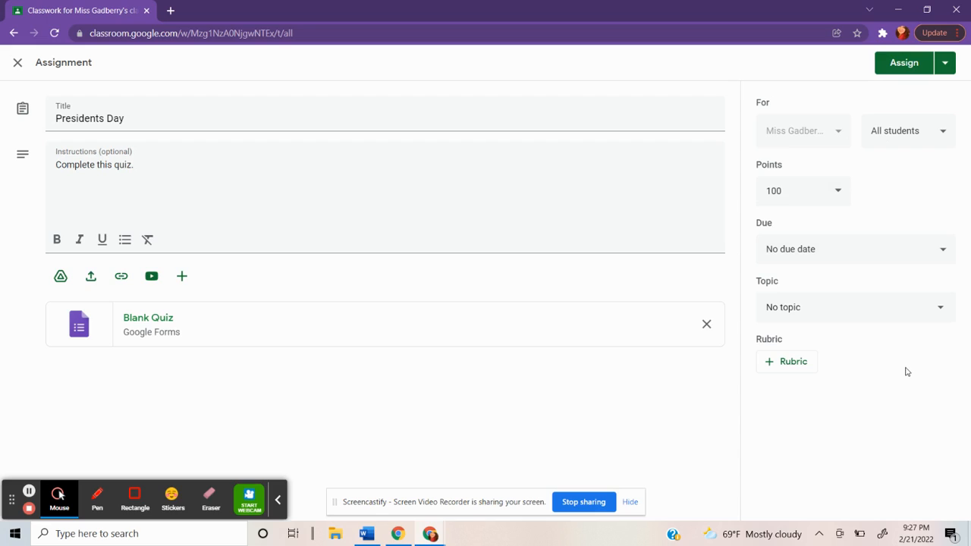
mouse_move(907, 170)
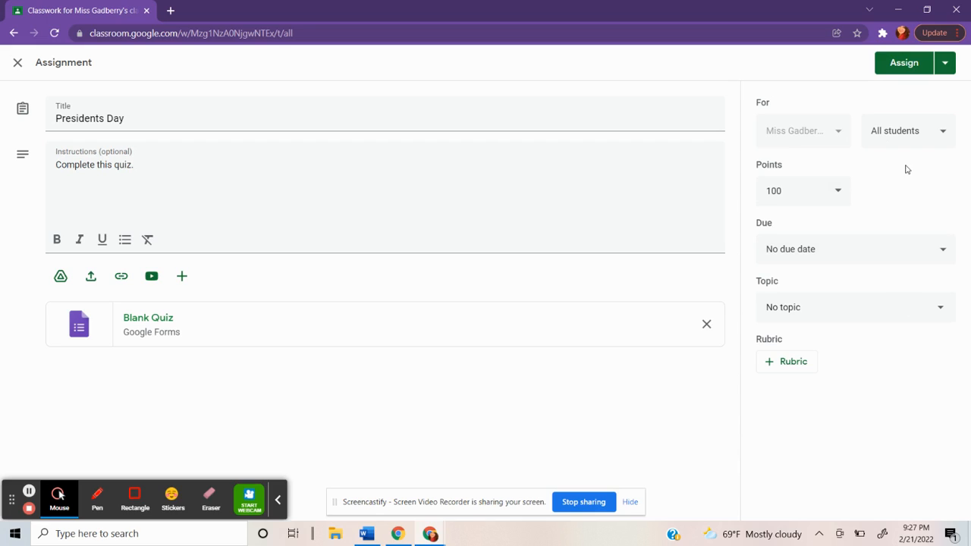
mouse_move(925, 135)
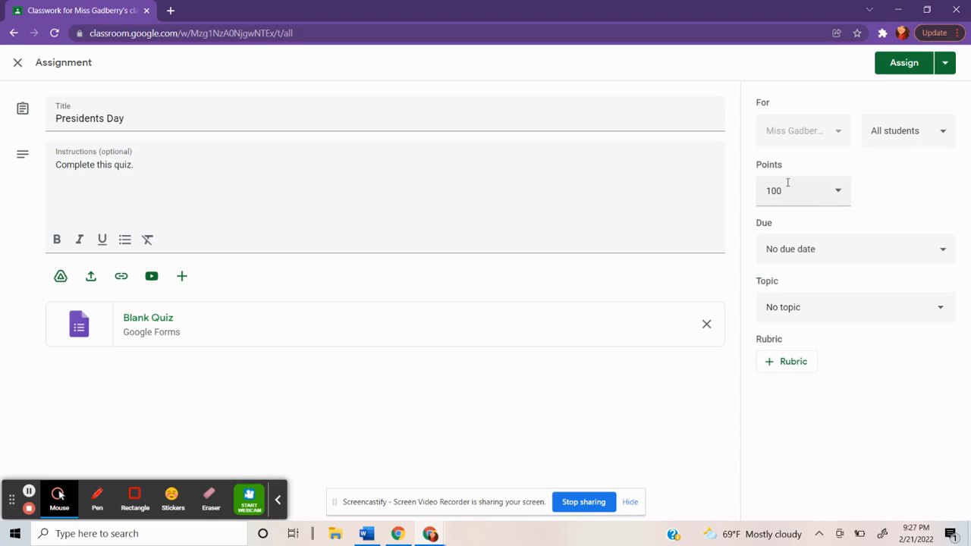
mouse_move(836, 255)
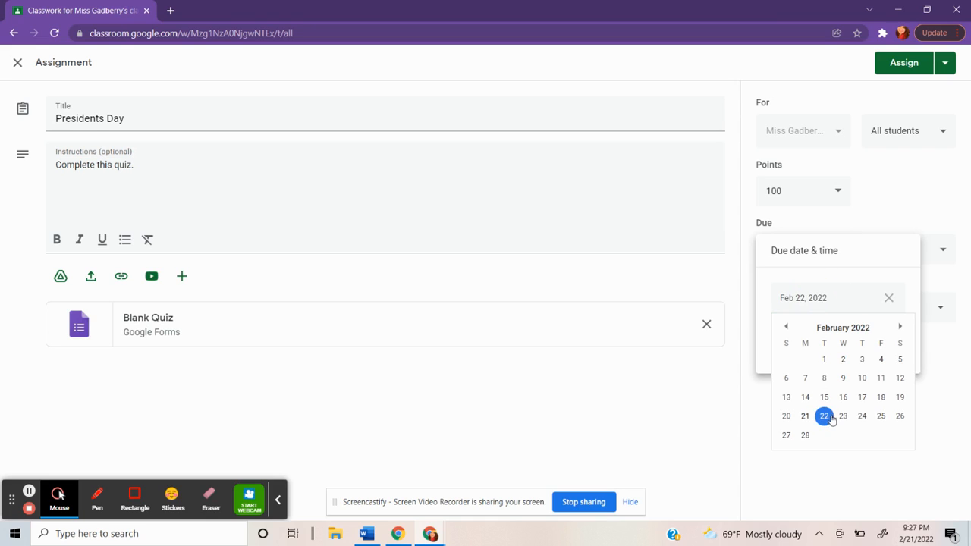
Set the due date to February 23, 11:59 PM and keep No topic
click(844, 416)
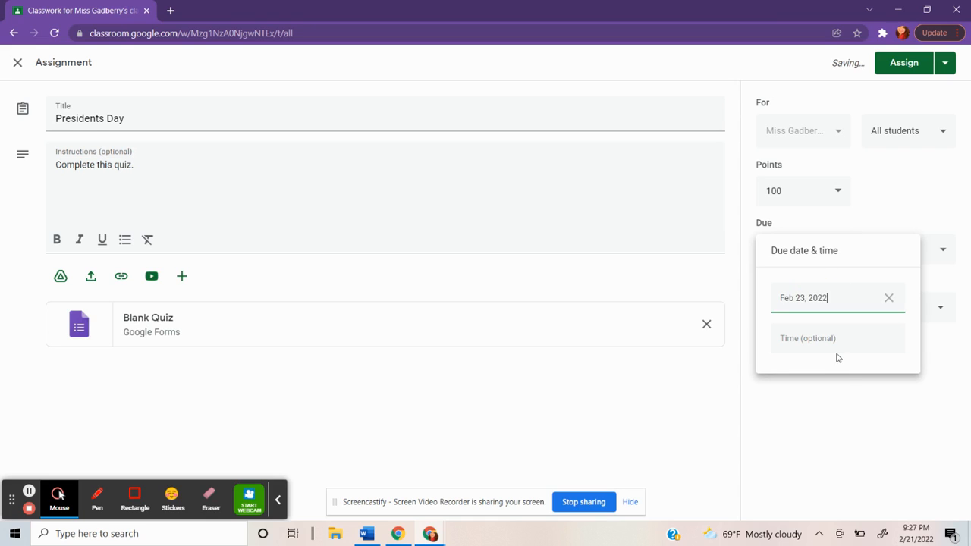
click(826, 404)
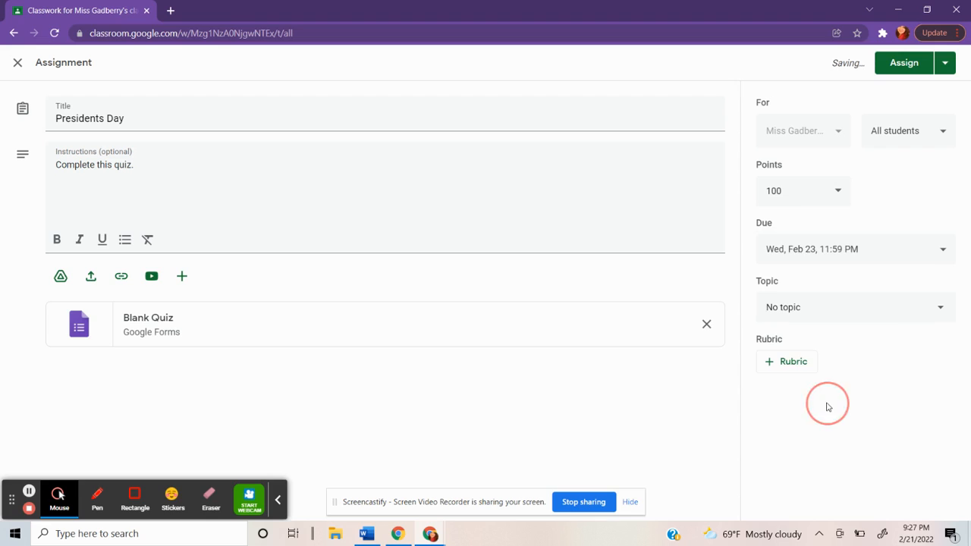
click(856, 307)
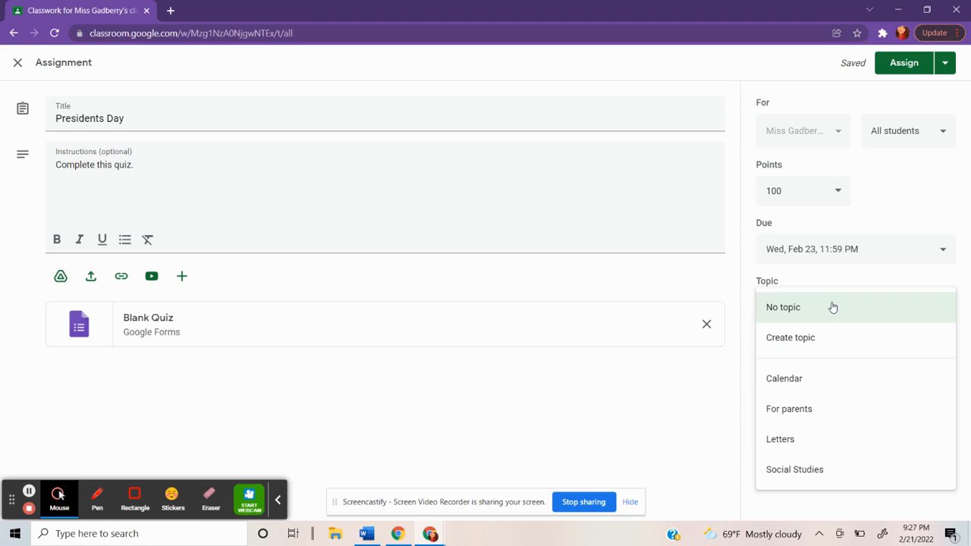
click(783, 307)
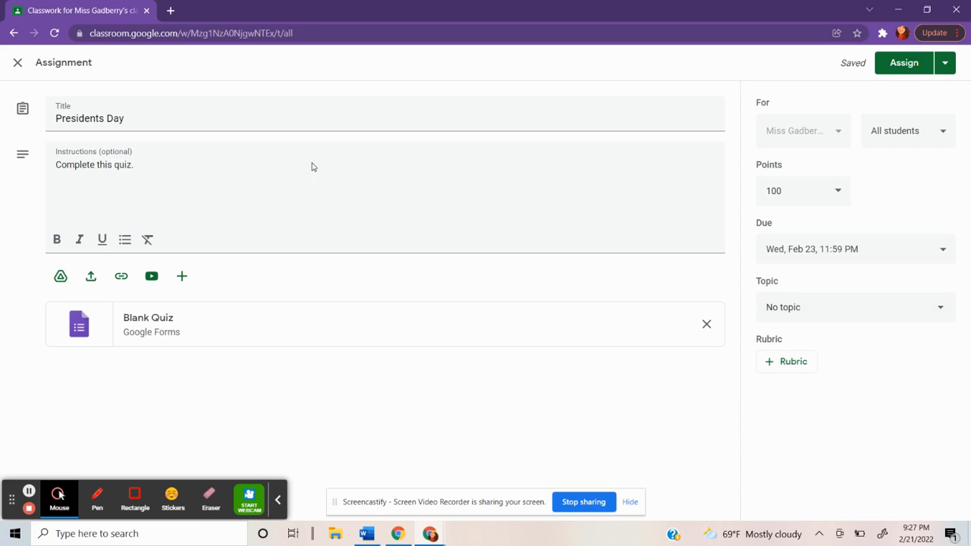
mouse_move(134, 312)
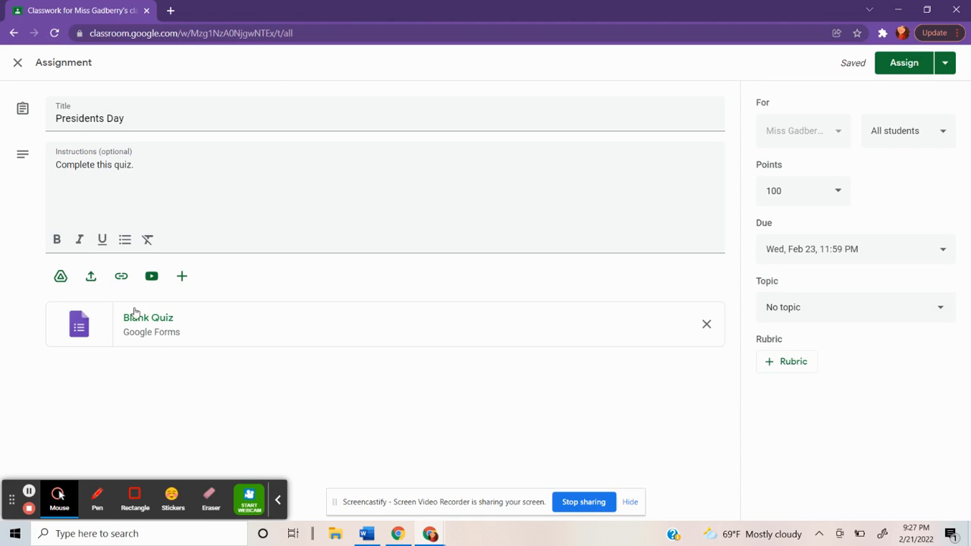
mouse_move(346, 260)
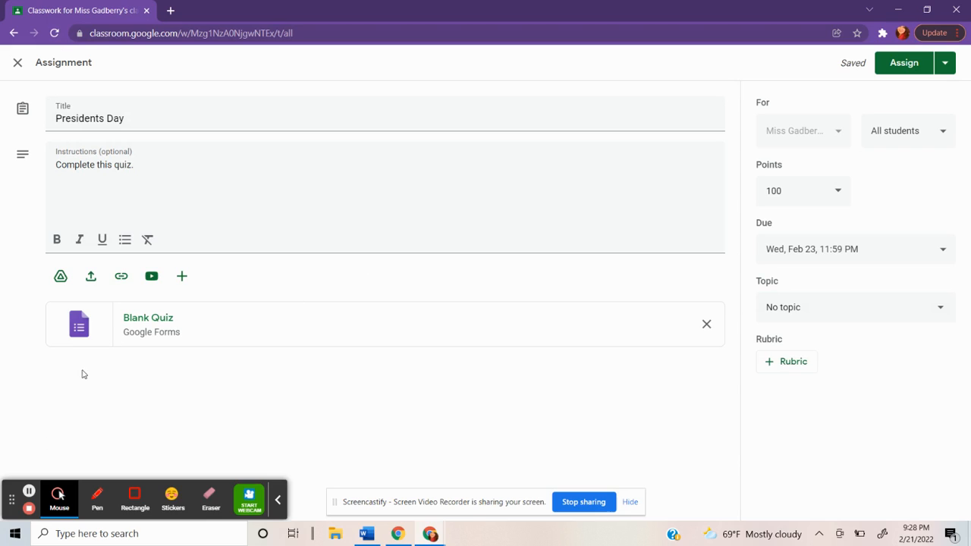
Assign the quiz to all students and view its column in the Grades gradebook
click(18, 62)
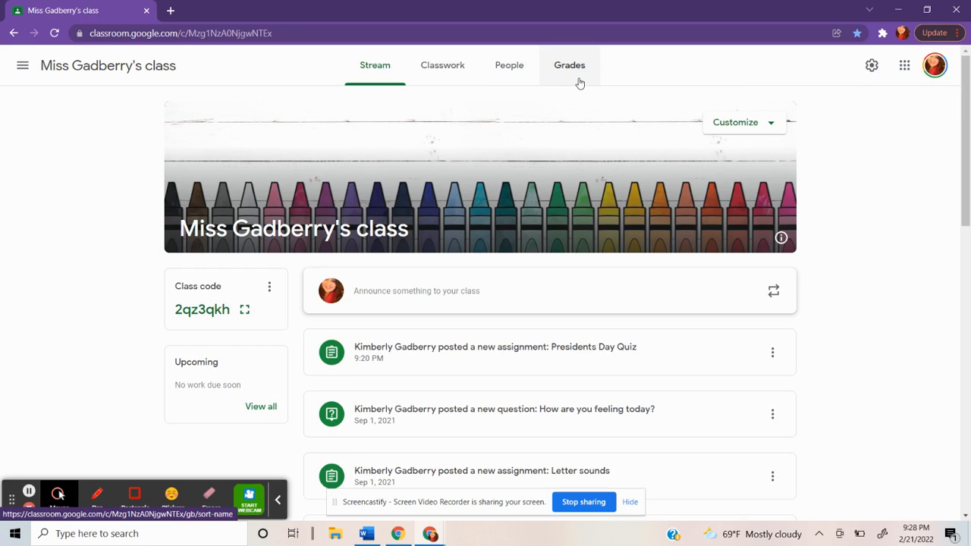
click(569, 66)
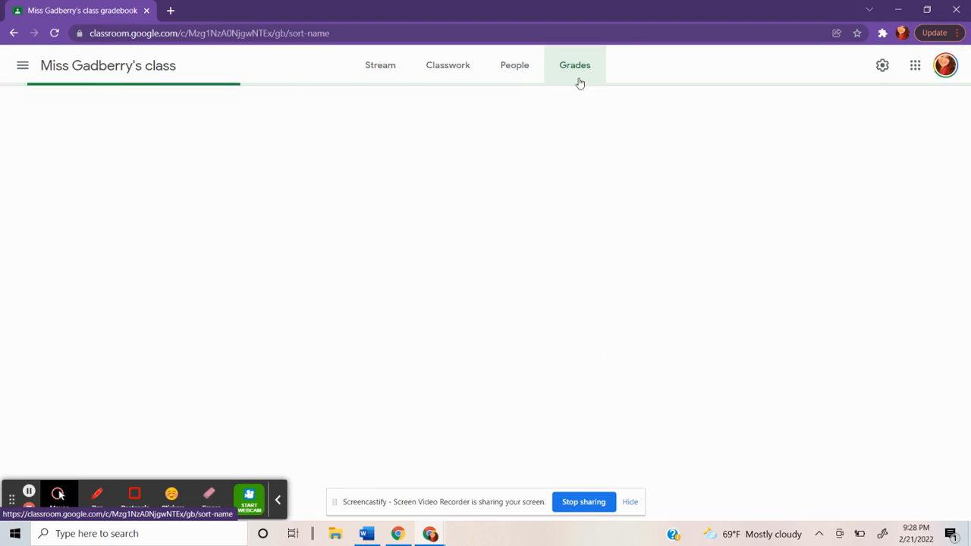
click(573, 64)
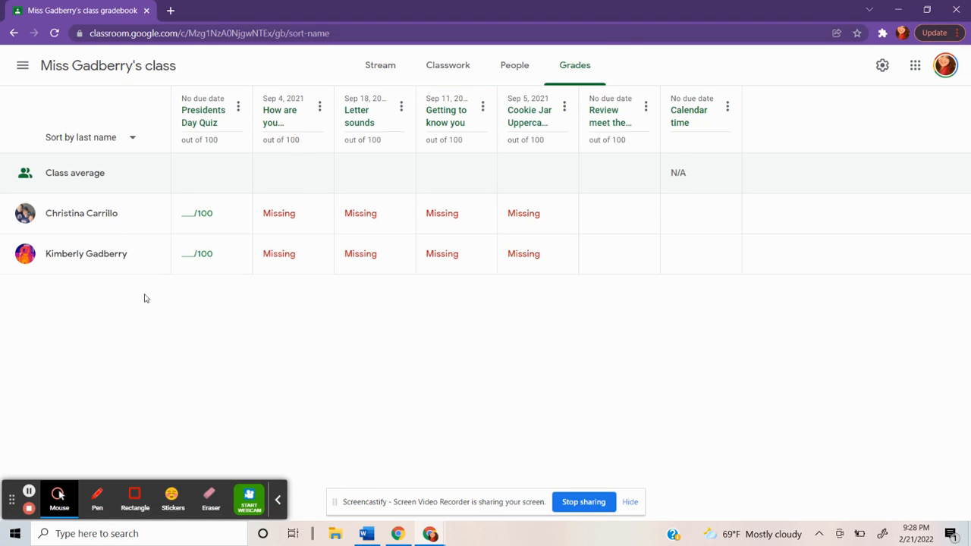
mouse_move(128, 264)
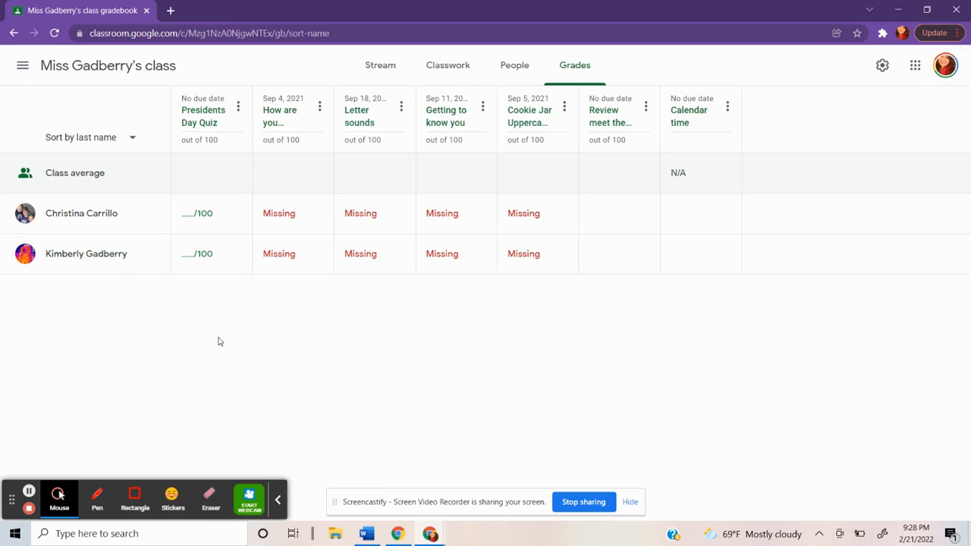
mouse_move(379, 66)
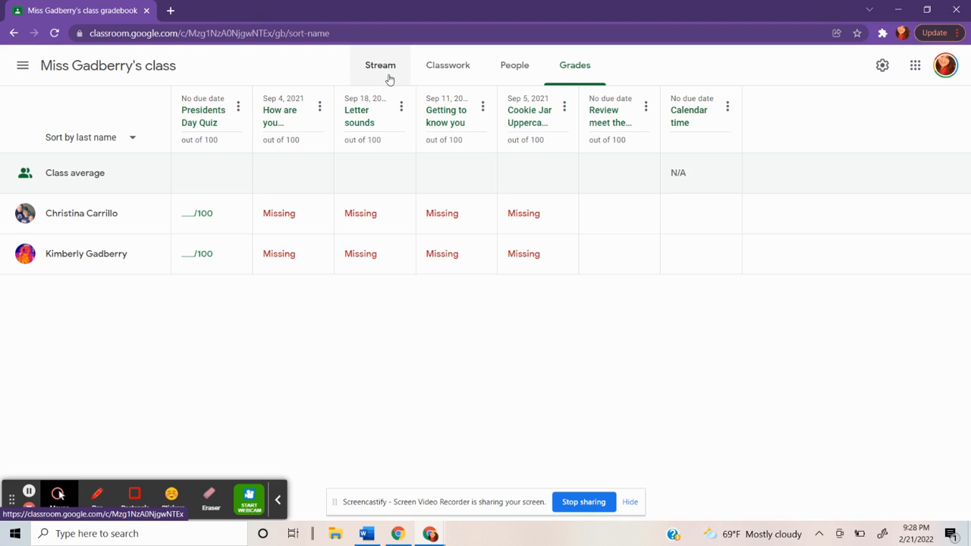
From the Stream, review the quiz's two turned-in submissions and open its Forms attachment
click(380, 65)
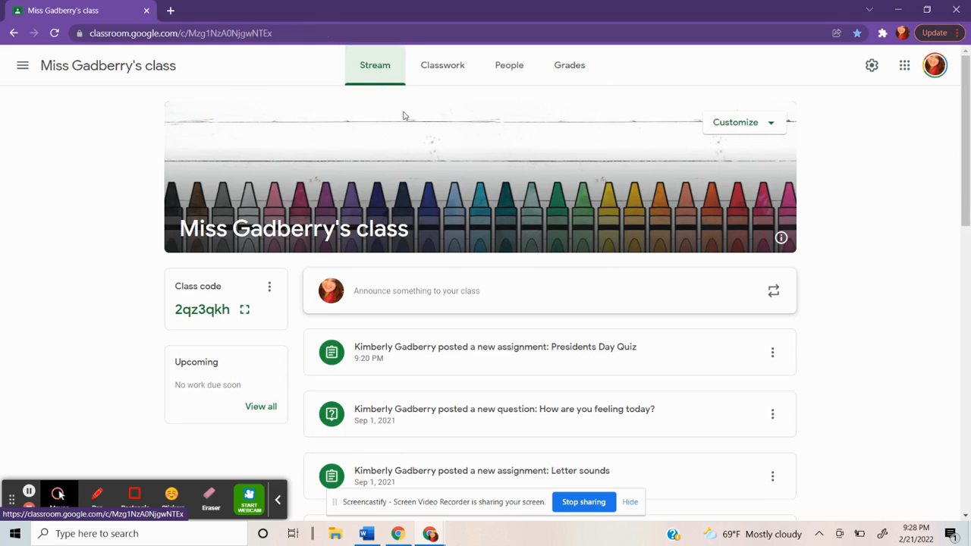
click(524, 345)
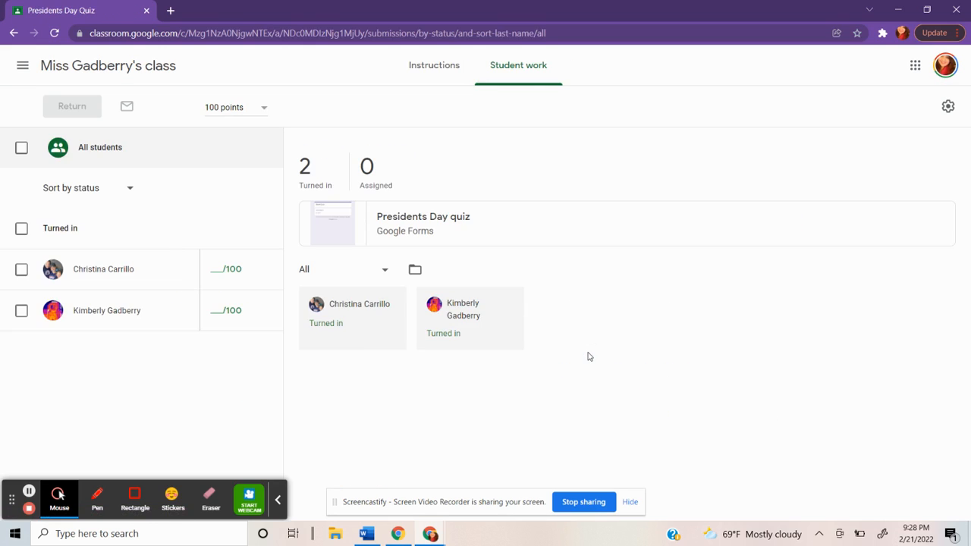
mouse_move(294, 350)
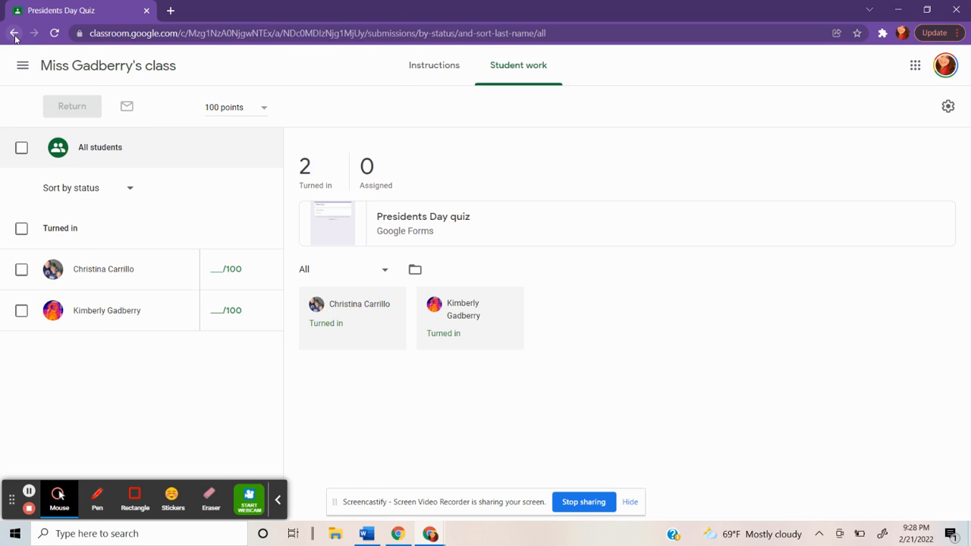
click(15, 32)
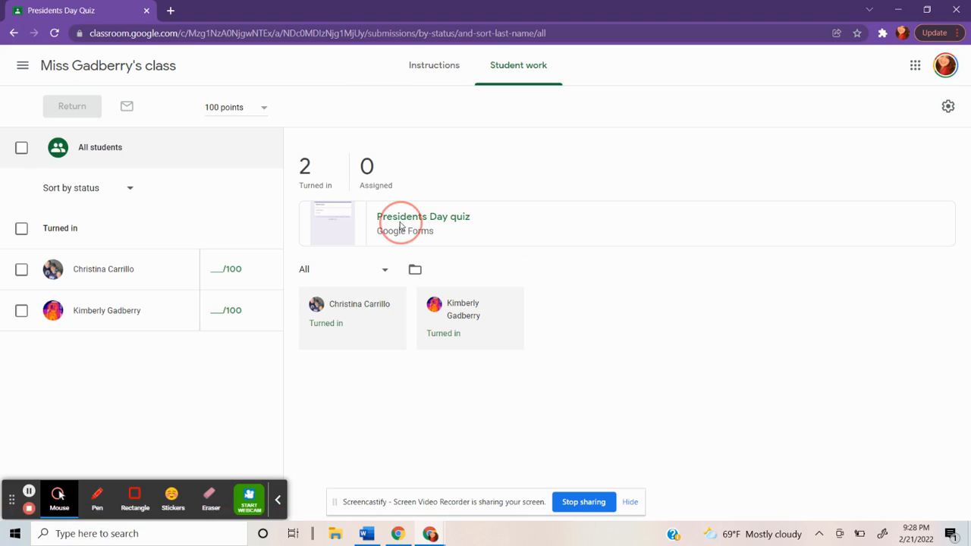
click(425, 217)
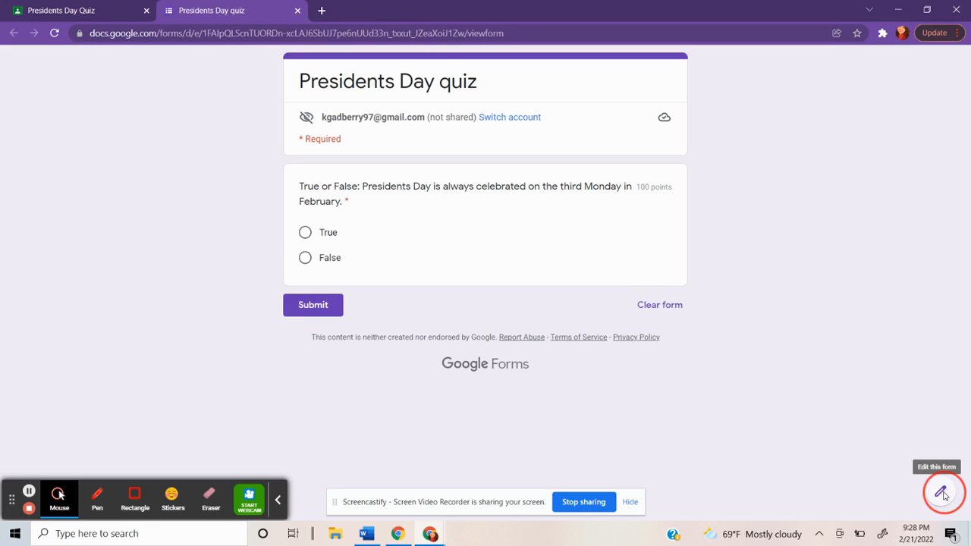
View the Responses summary: 2 responses scoring 100/100, all answering True
click(940, 493)
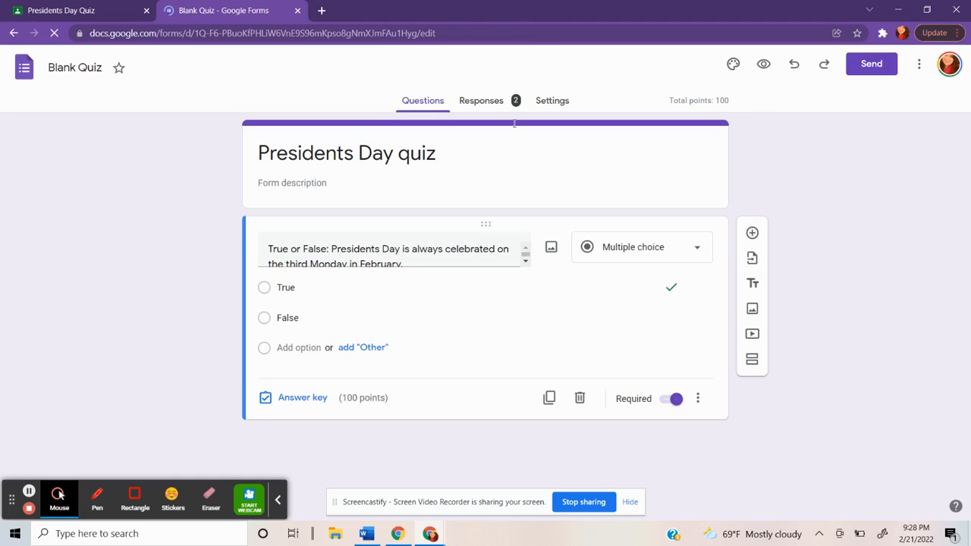
click(479, 101)
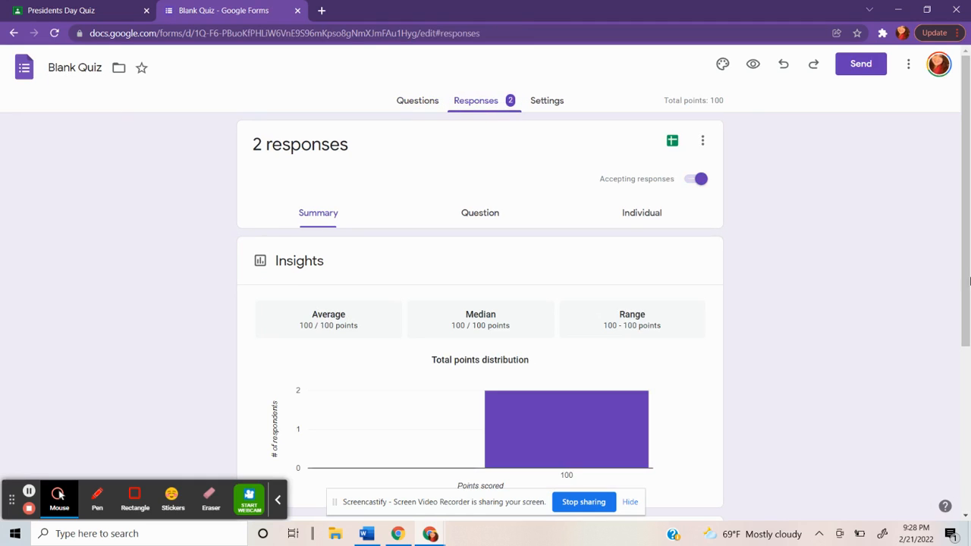
scroll(down, 3)
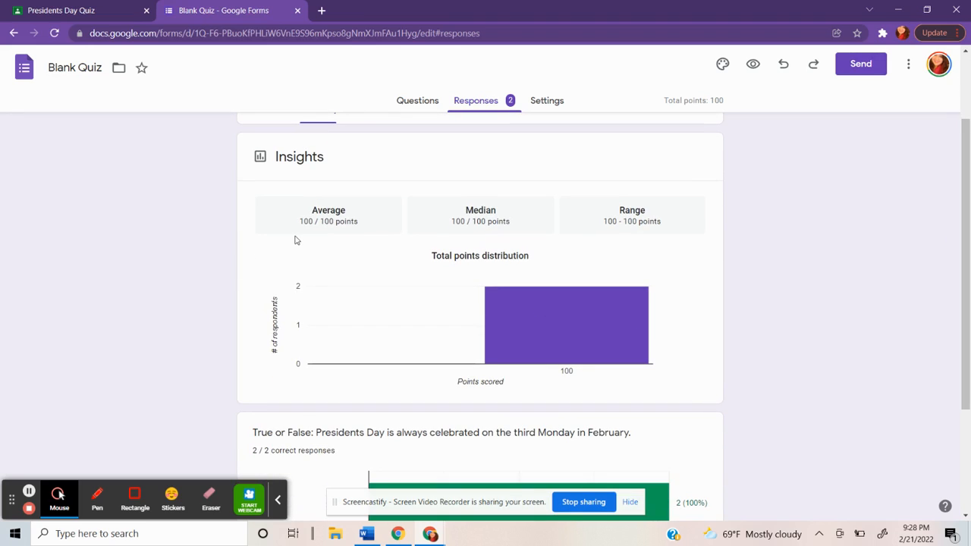
mouse_move(355, 221)
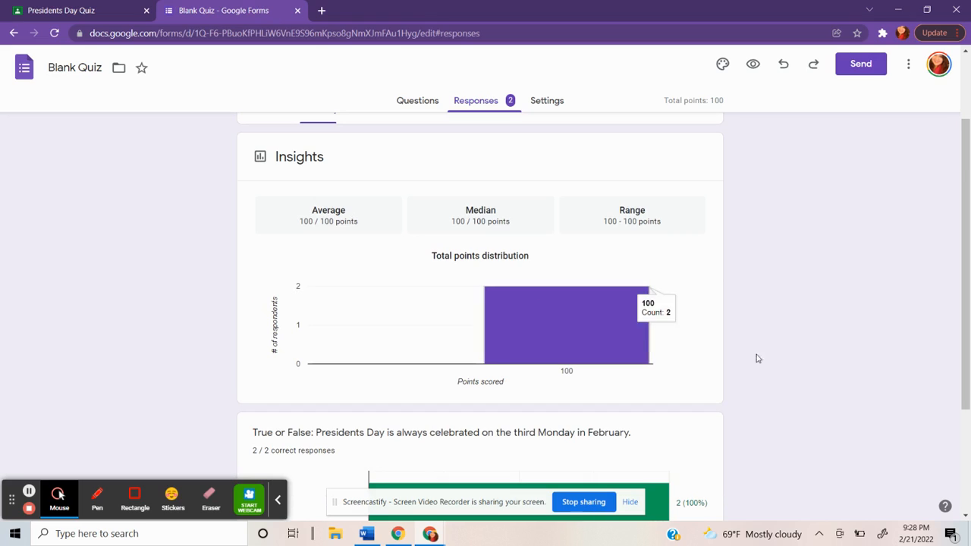
scroll(down, 3)
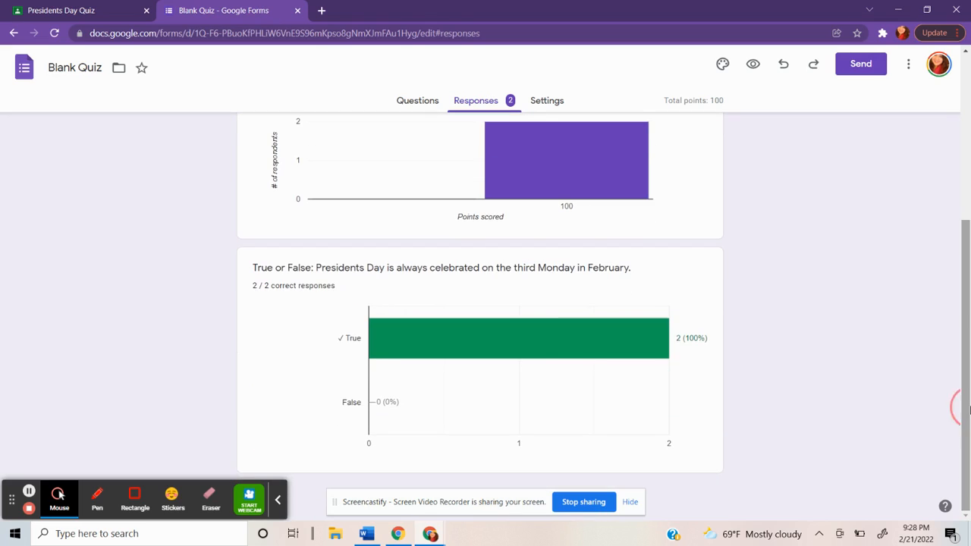
mouse_move(494, 331)
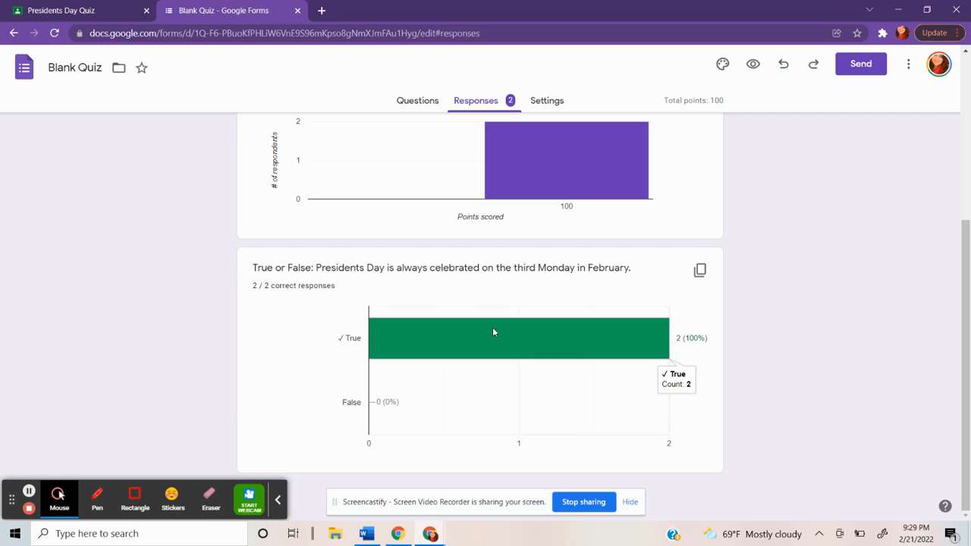
mouse_move(413, 396)
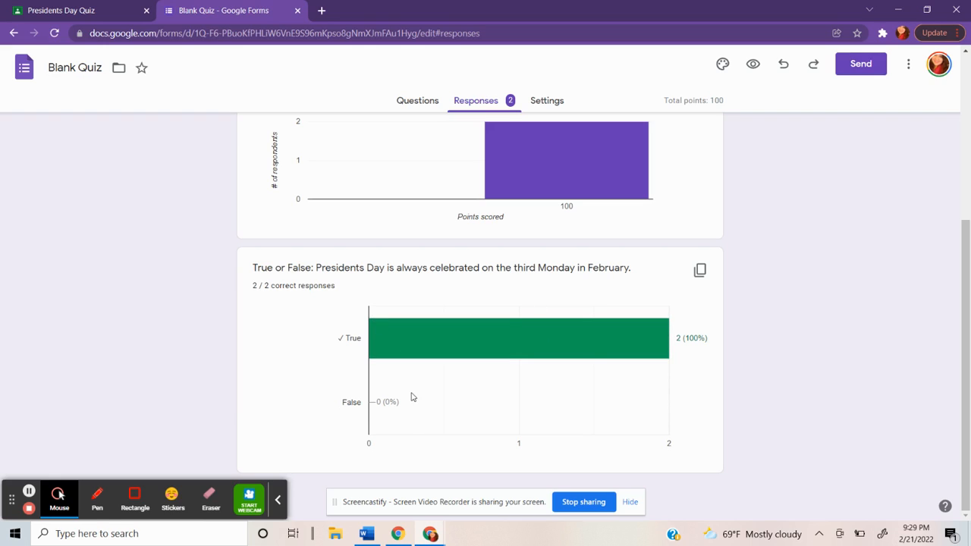
mouse_move(414, 417)
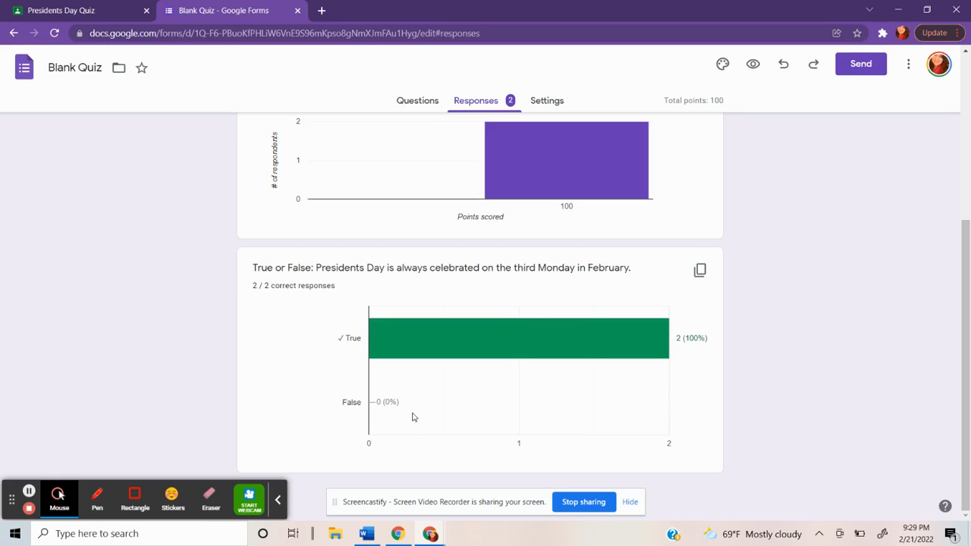
mouse_move(922, 413)
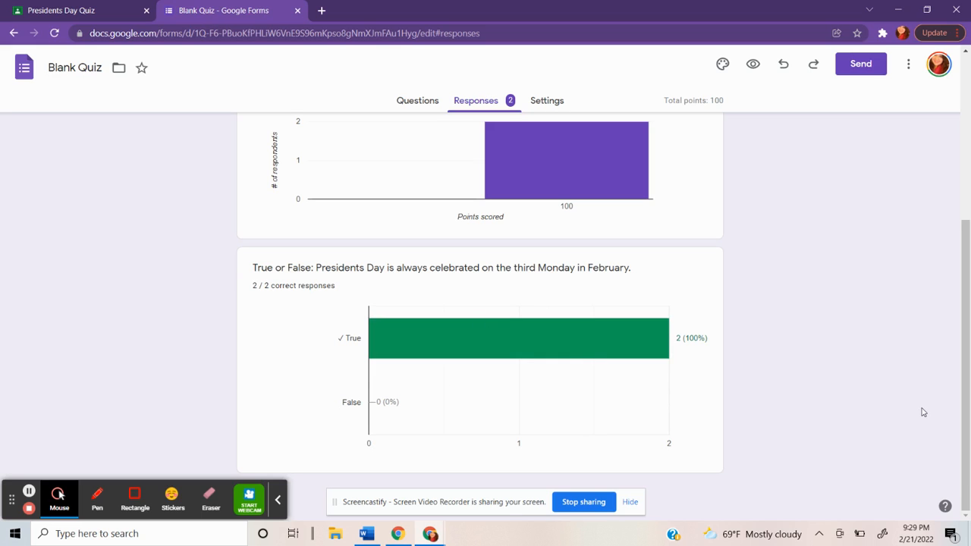